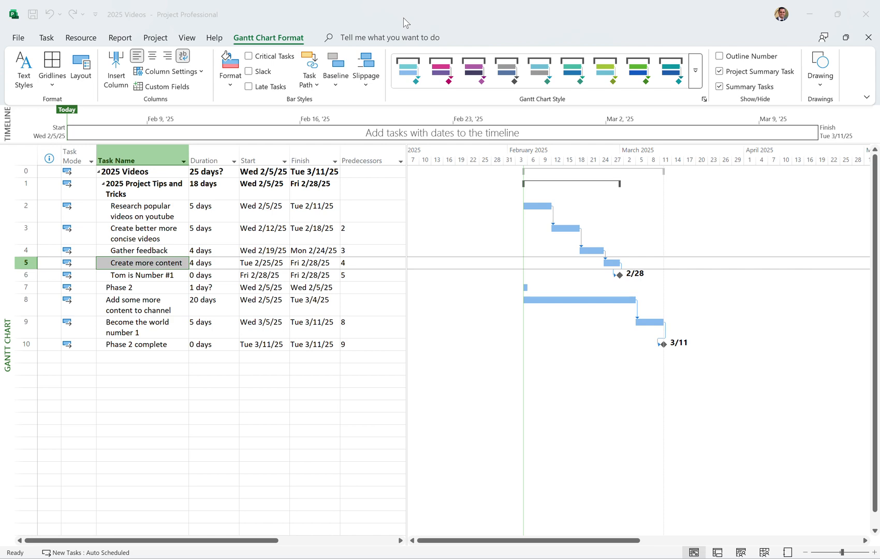
{"action": "mouse_move", "coordinate": [141, 206]}
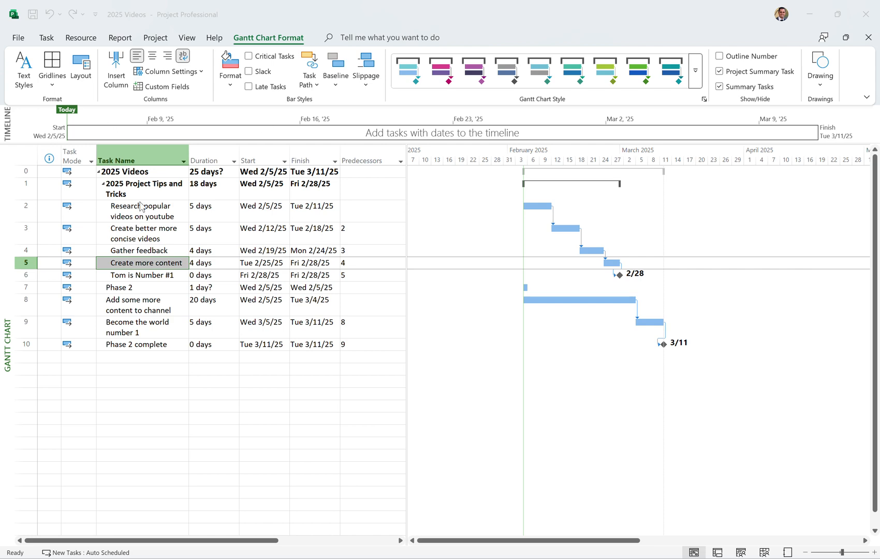
Turn on Critical Tasks so the critical-path bars draw in red.
{"action": "left_click", "coordinate": [141, 211]}
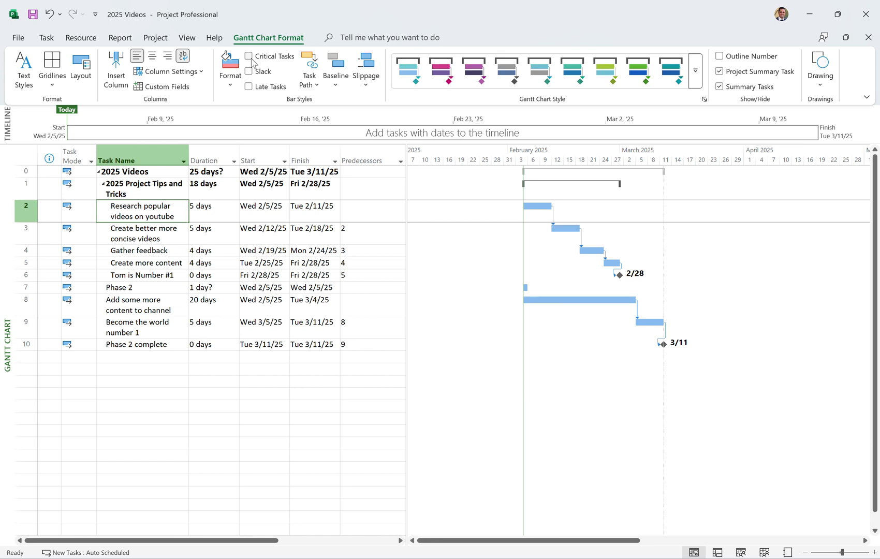
{"action": "mouse_move", "coordinate": [249, 55]}
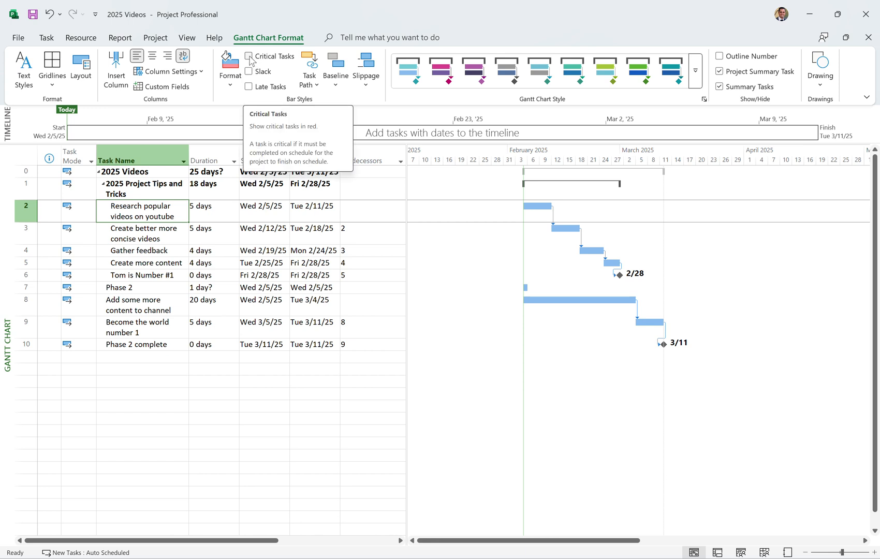
{"action": "left_click", "coordinate": [249, 55]}
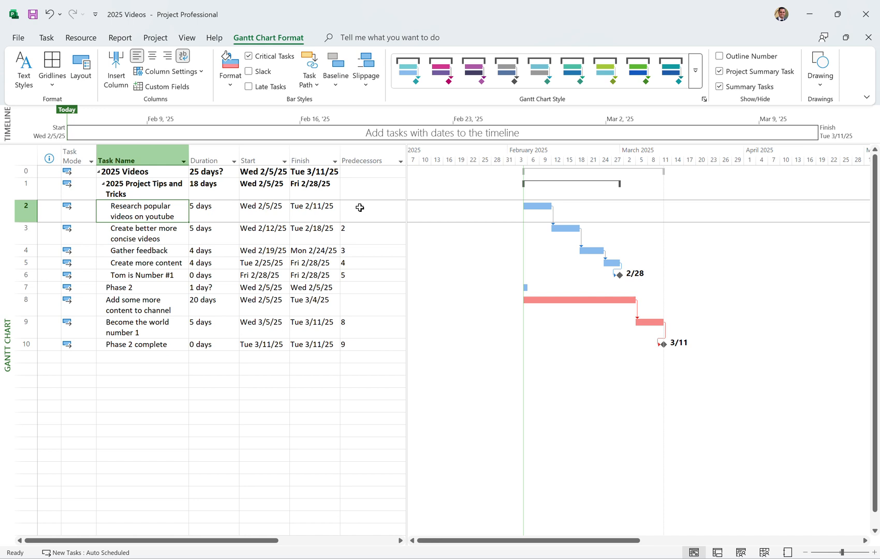
{"action": "mouse_move", "coordinate": [502, 319]}
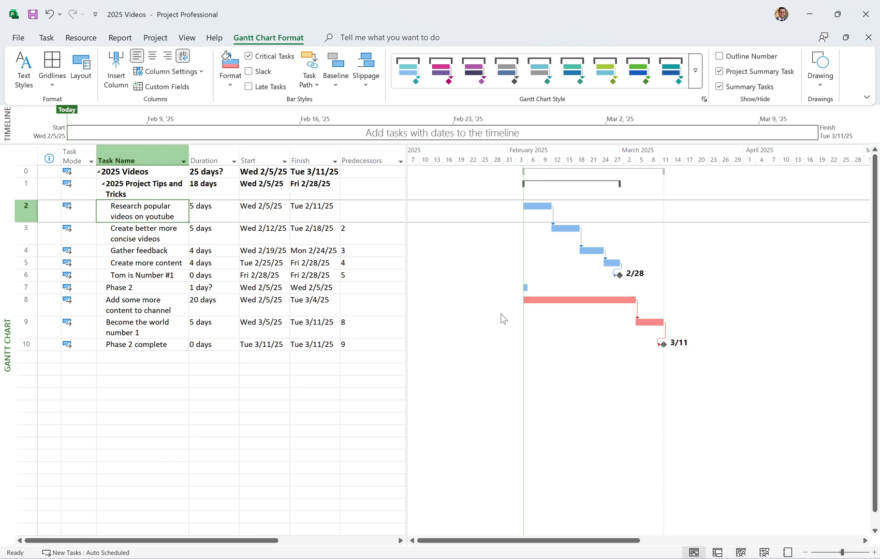
{"action": "mouse_move", "coordinate": [546, 301]}
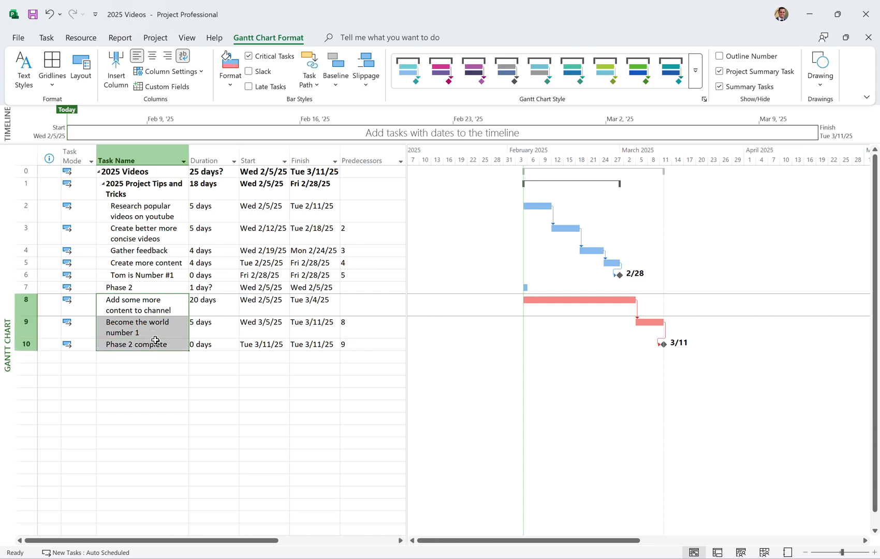
Indent tasks 8–10 under Phase 2, then select tasks 2 through 5.
{"action": "left_click", "coordinate": [46, 38]}
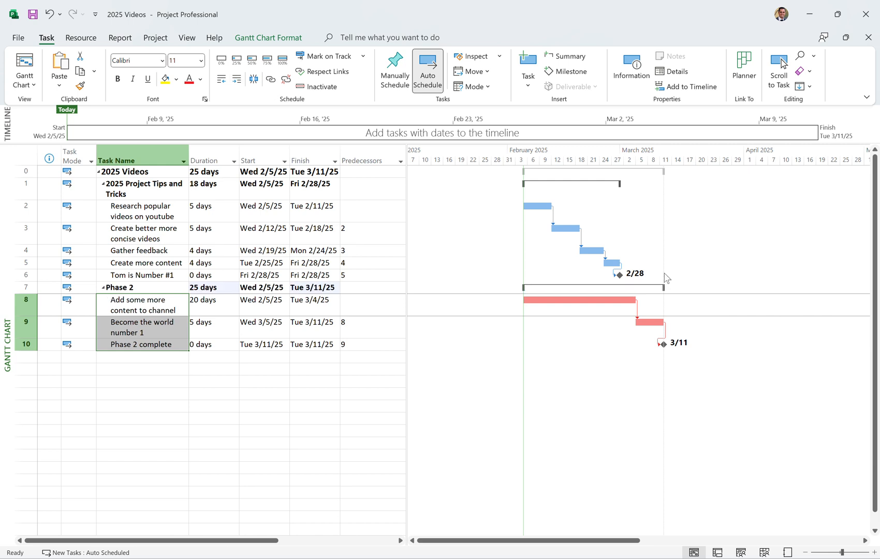
{"action": "mouse_move", "coordinate": [668, 217]}
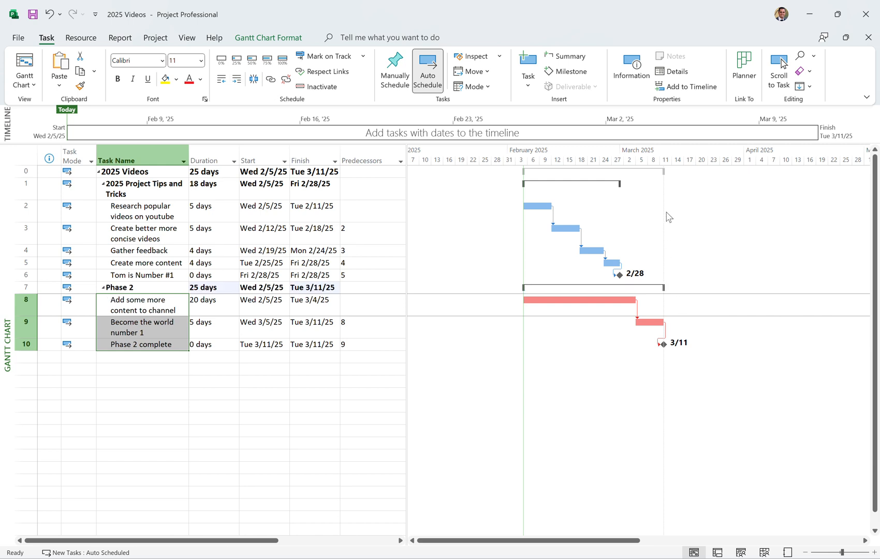
{"action": "mouse_move", "coordinate": [660, 228]}
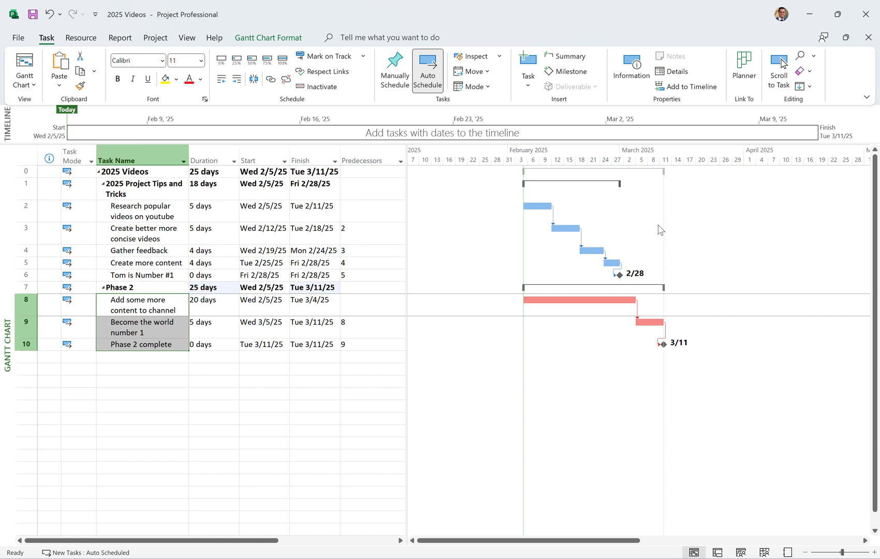
{"action": "mouse_move", "coordinate": [665, 354]}
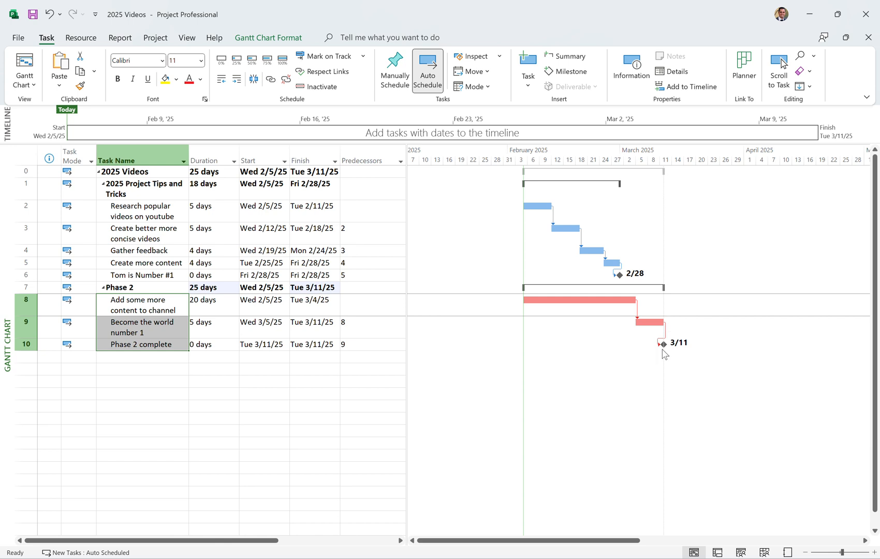
{"action": "mouse_move", "coordinate": [535, 297]}
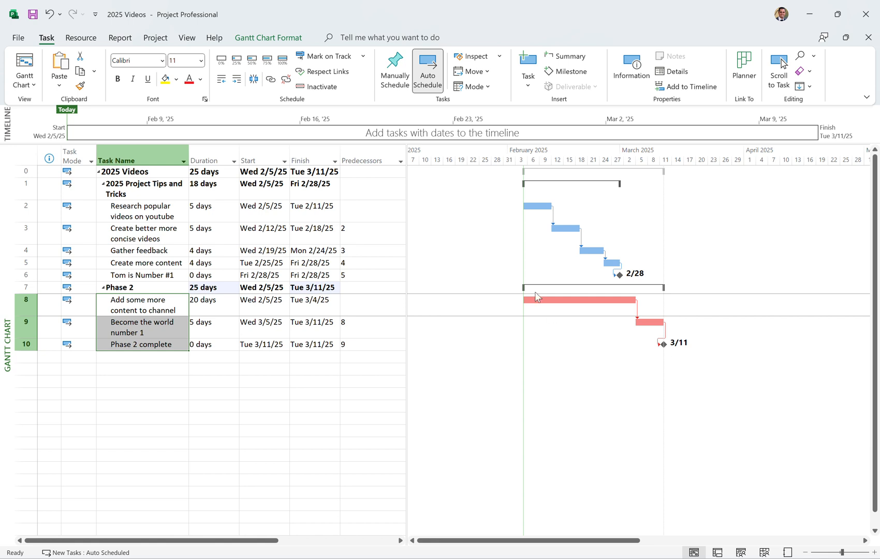
{"action": "mouse_move", "coordinate": [616, 254]}
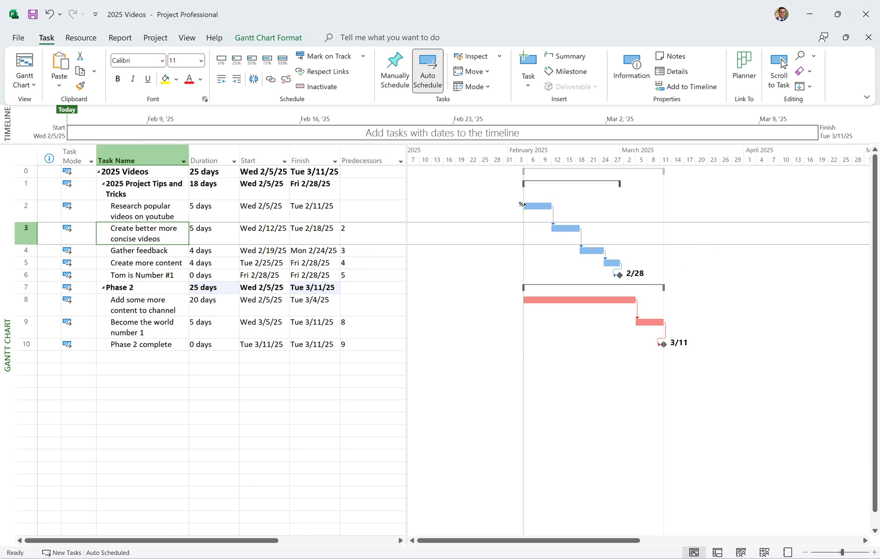
{"action": "left_click_drag", "start_coordinate": [142, 211], "coordinate": [143, 262]}
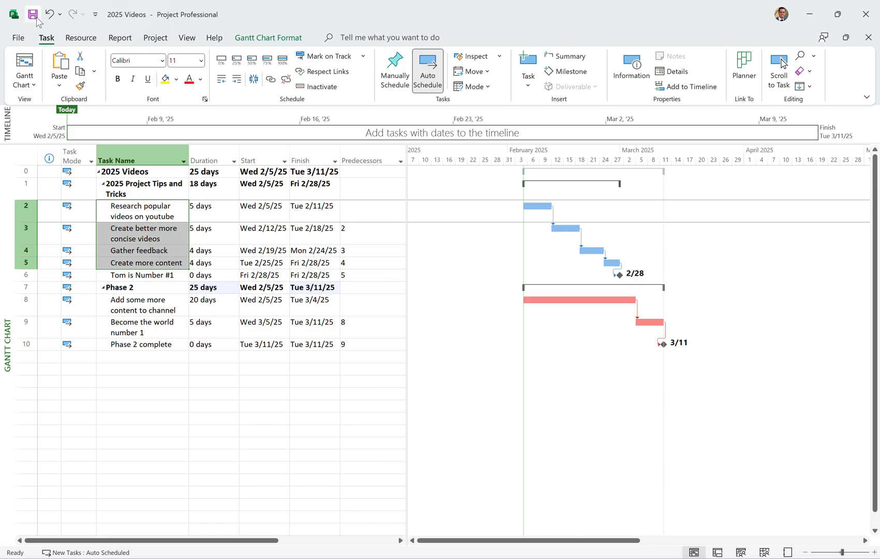
In Project Options > Advanced, set the critical-task slack threshold to 1 day and confirm.
{"action": "left_click", "coordinate": [18, 37]}
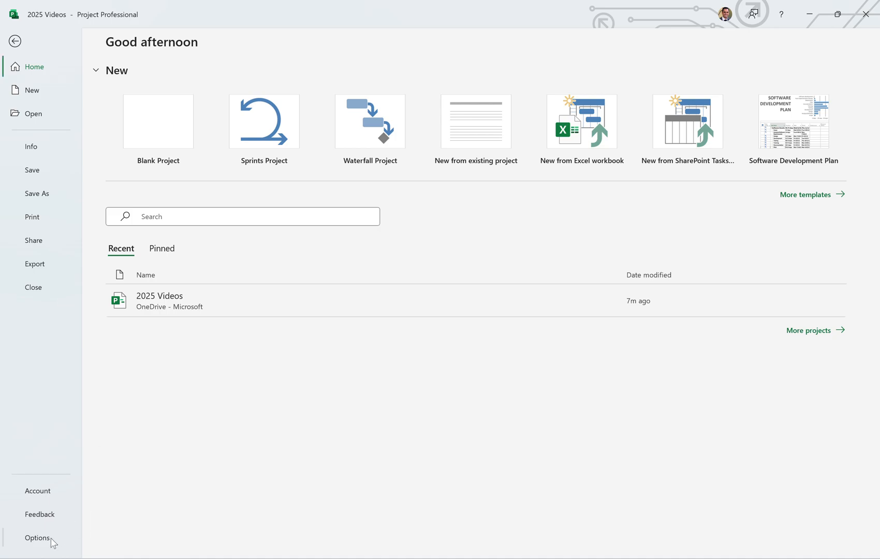
{"action": "left_click", "coordinate": [37, 537]}
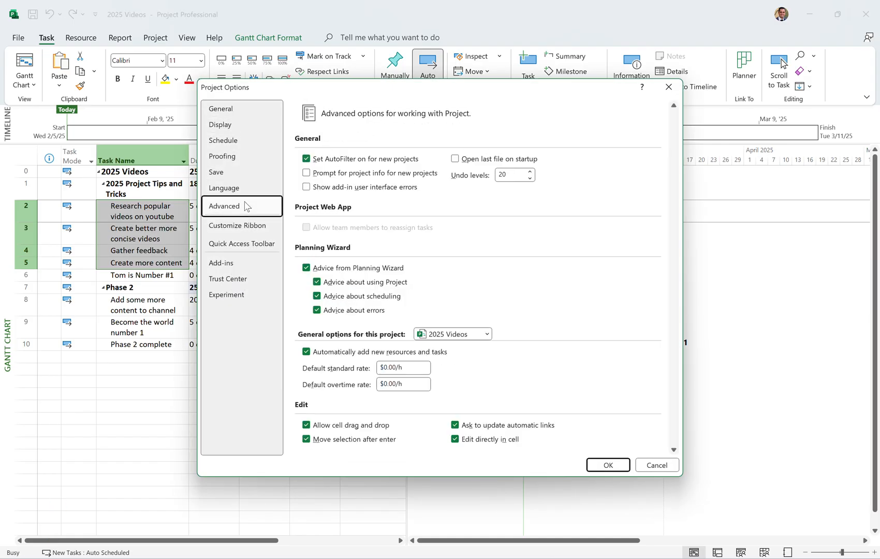
{"action": "scroll", "scroll_direction": "down", "scroll_amount": 3}
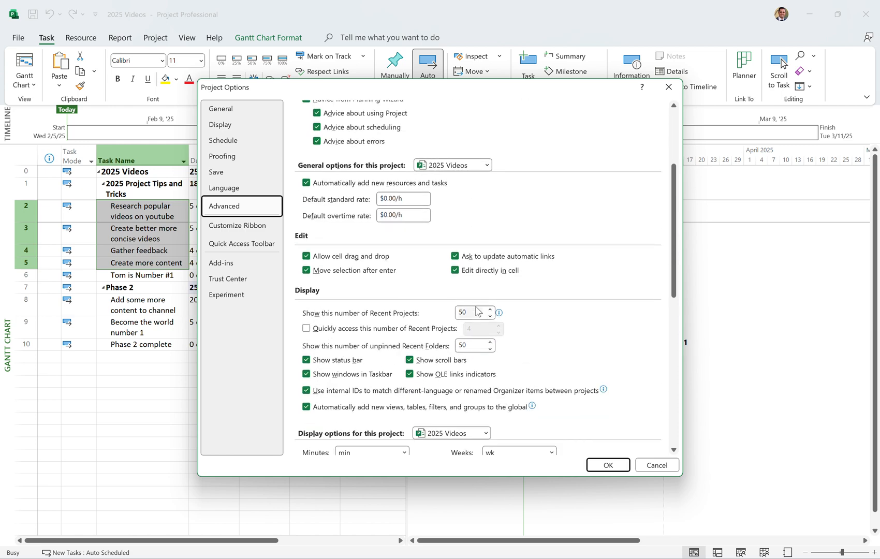
{"action": "scroll", "scroll_direction": "down", "scroll_amount": 3}
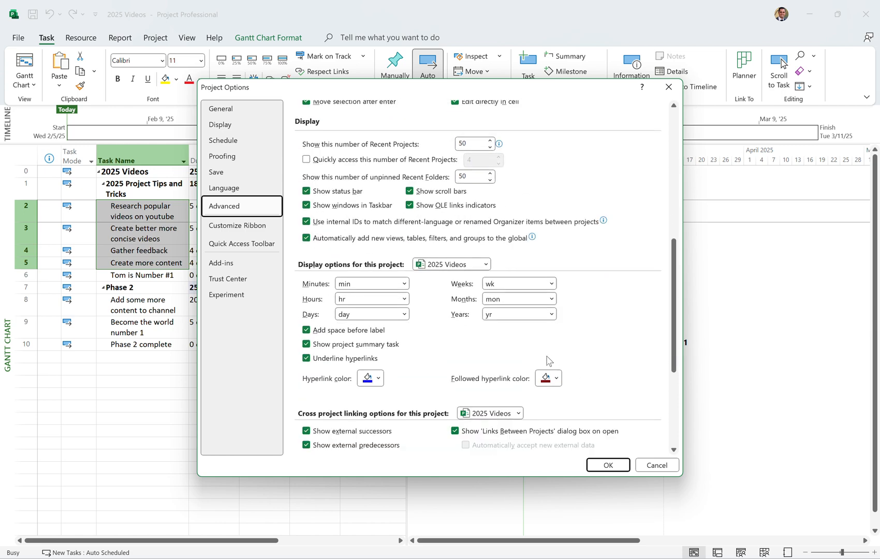
{"action": "scroll", "scroll_direction": "down", "scroll_amount": 3}
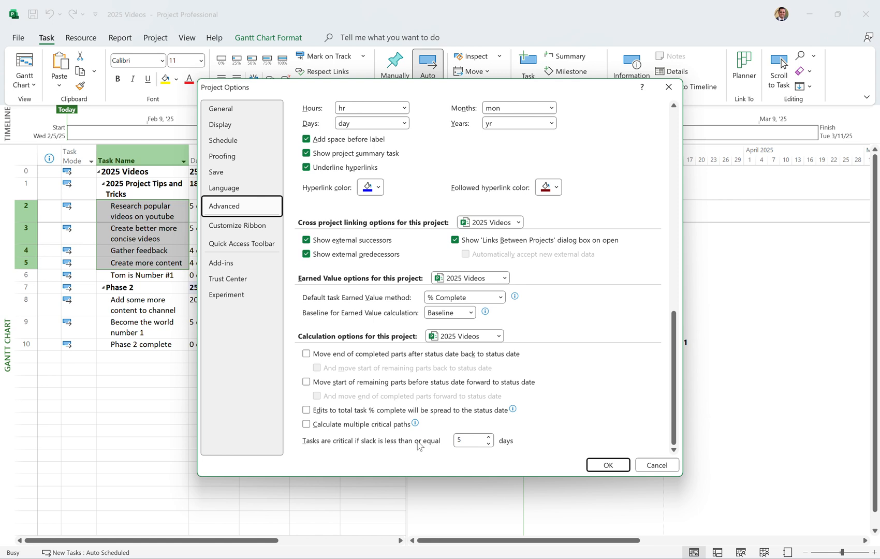
{"action": "mouse_move", "coordinate": [345, 450]}
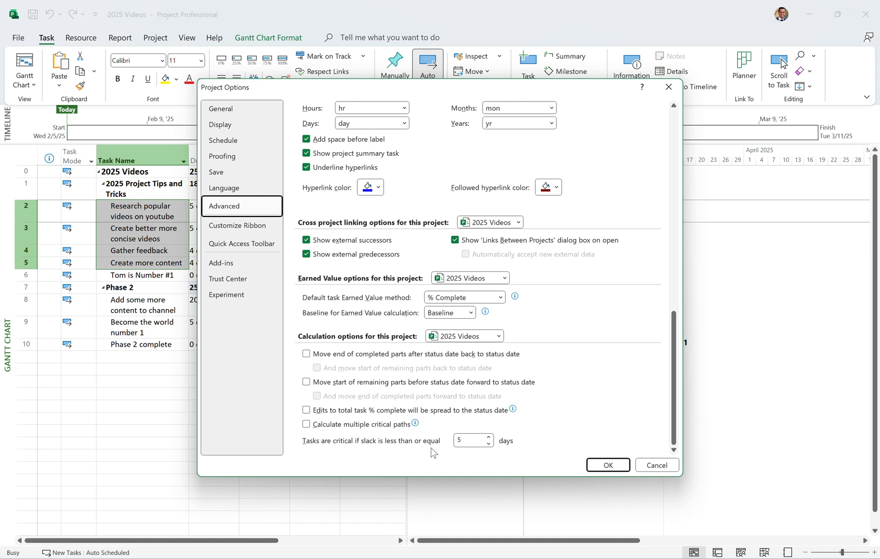
{"action": "left_click", "coordinate": [487, 444]}
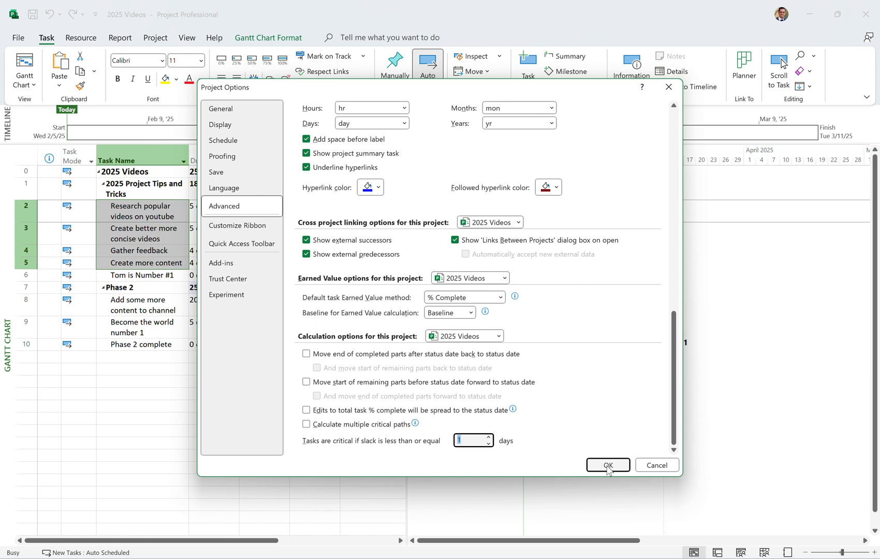
{"action": "left_click", "coordinate": [607, 465]}
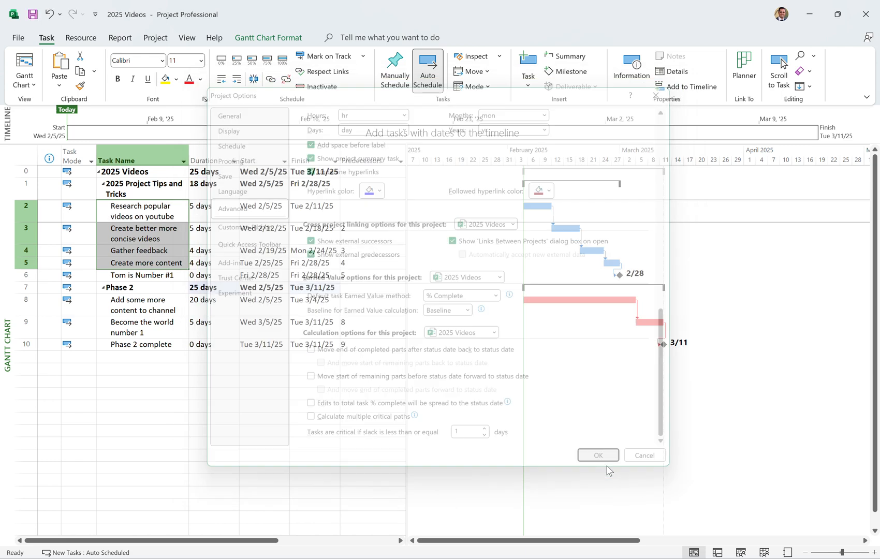
{"action": "left_click", "coordinate": [596, 454]}
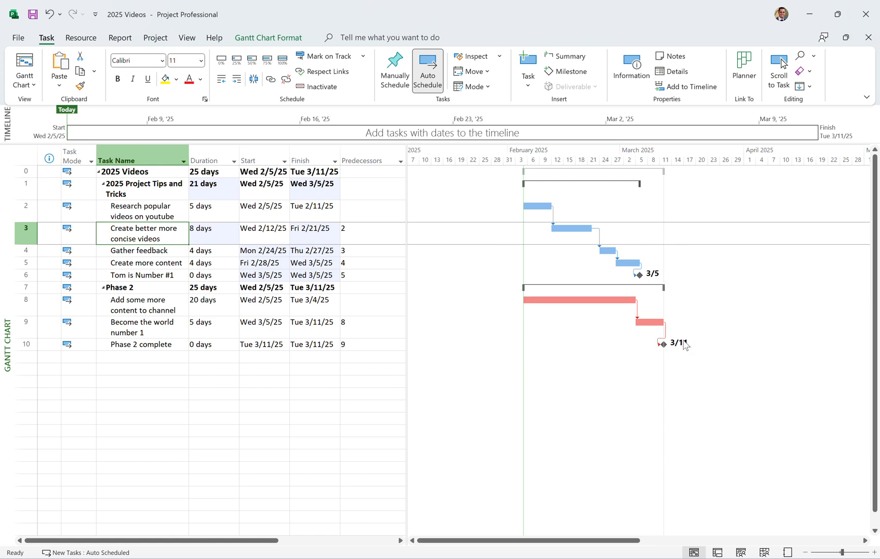
Select the Duration cell of 'Create better more concise videos' to set it to 8 days.
{"action": "left_click", "coordinate": [213, 262]}
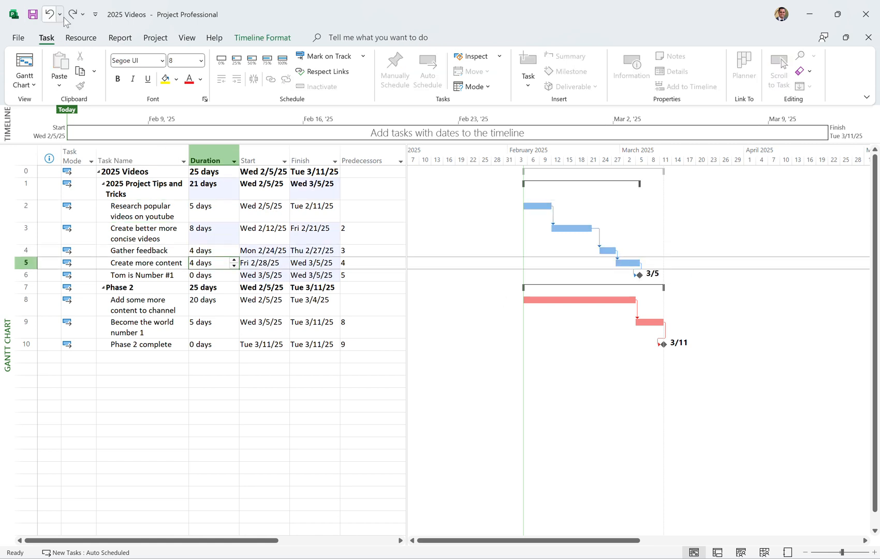
Turn on Slack in Bar Styles so slack lines draw to 3/11.
{"action": "left_click", "coordinate": [267, 38]}
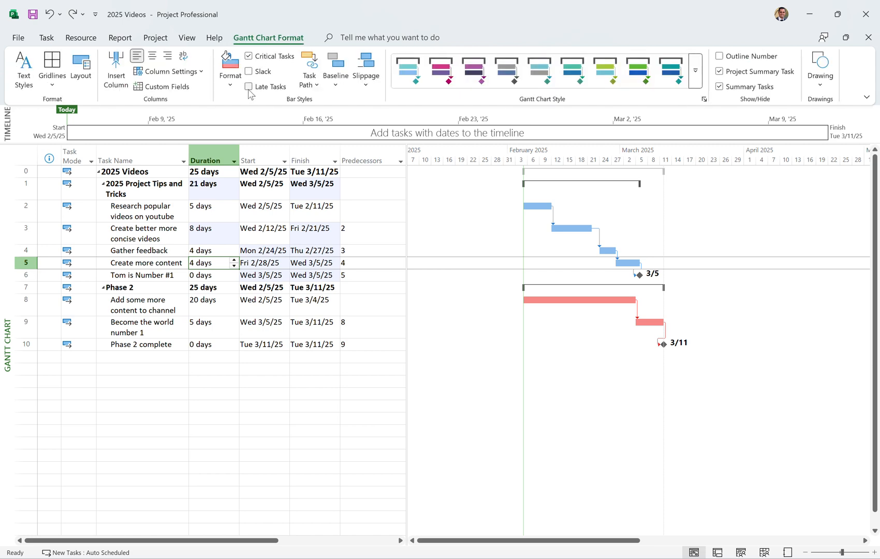
{"action": "left_click", "coordinate": [248, 87]}
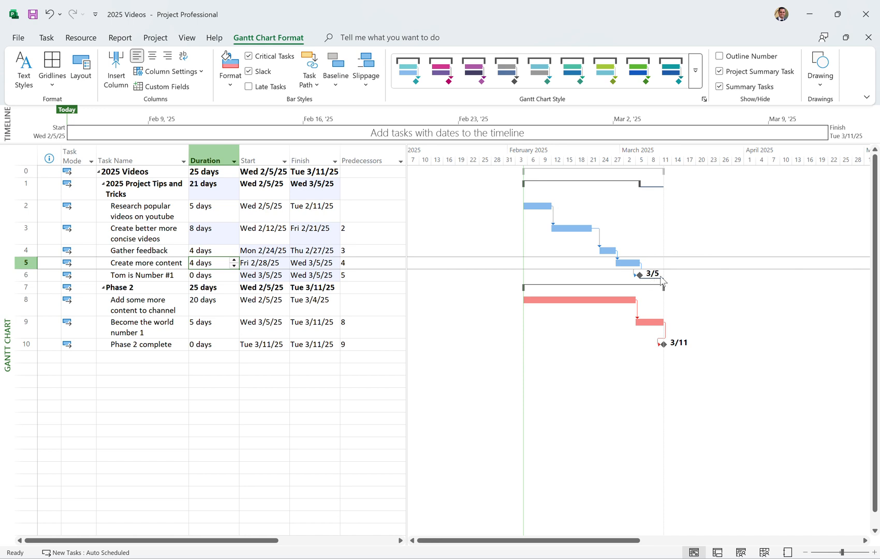
{"action": "mouse_move", "coordinate": [644, 282]}
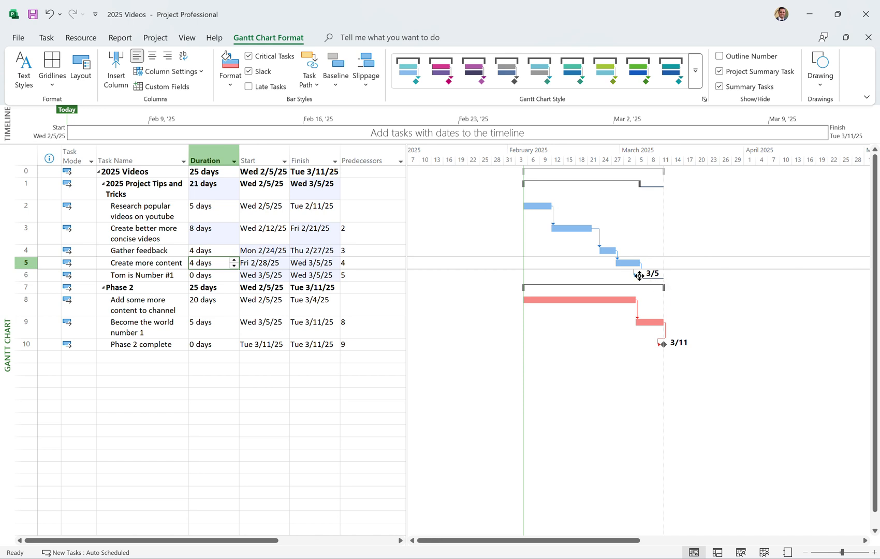
{"action": "mouse_move", "coordinate": [668, 288]}
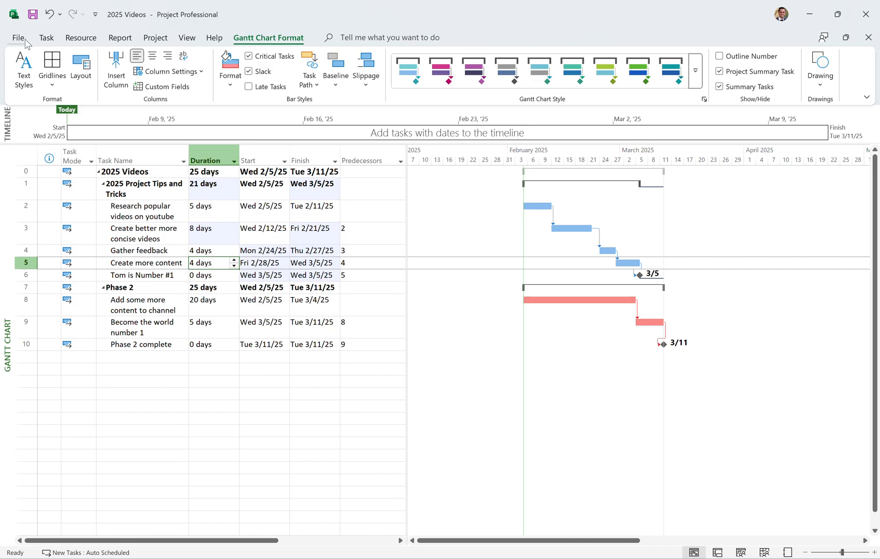
In Project Options > Advanced, raise the critical-task slack threshold to 5 days and apply it.
{"action": "left_click", "coordinate": [18, 38]}
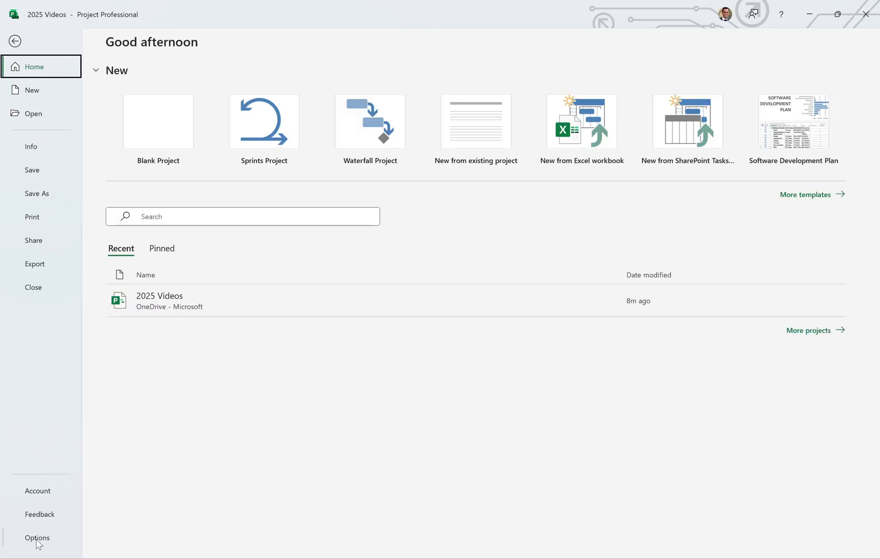
{"action": "left_click", "coordinate": [38, 538]}
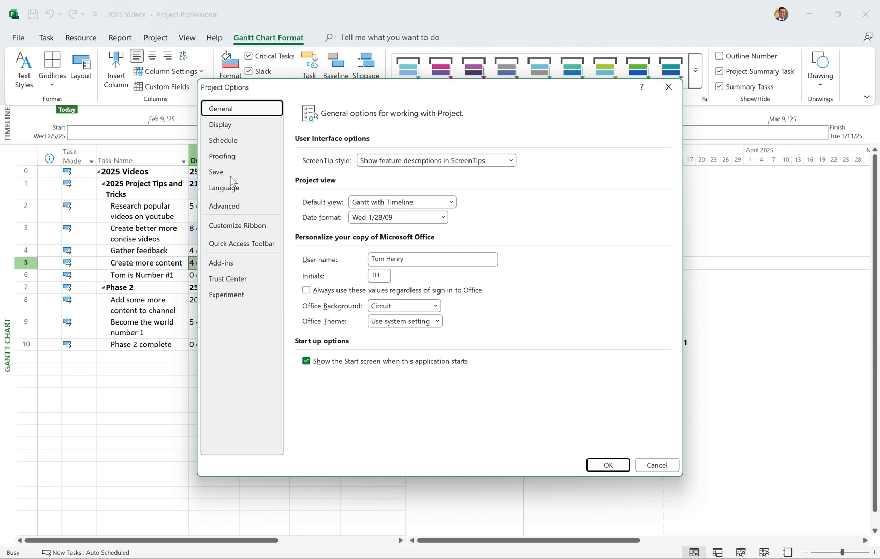
{"action": "left_click", "coordinate": [224, 206]}
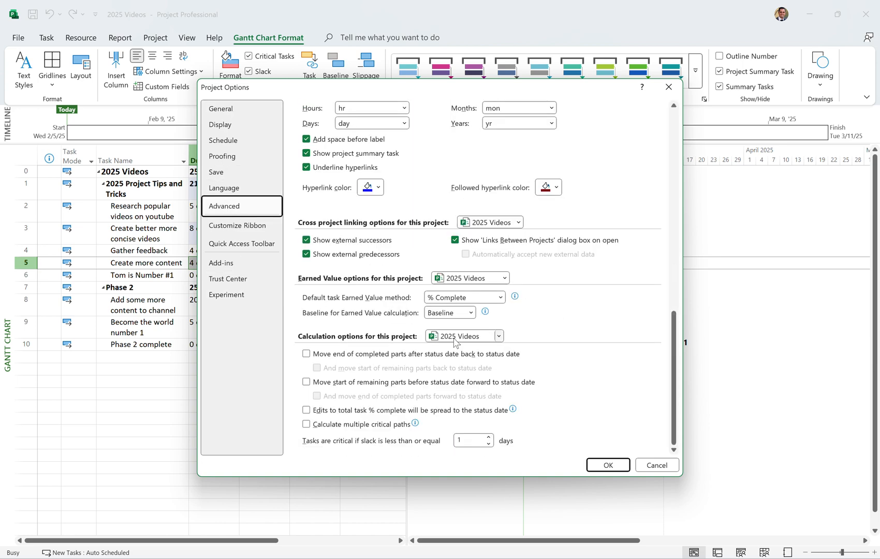
{"action": "left_click", "coordinate": [487, 438]}
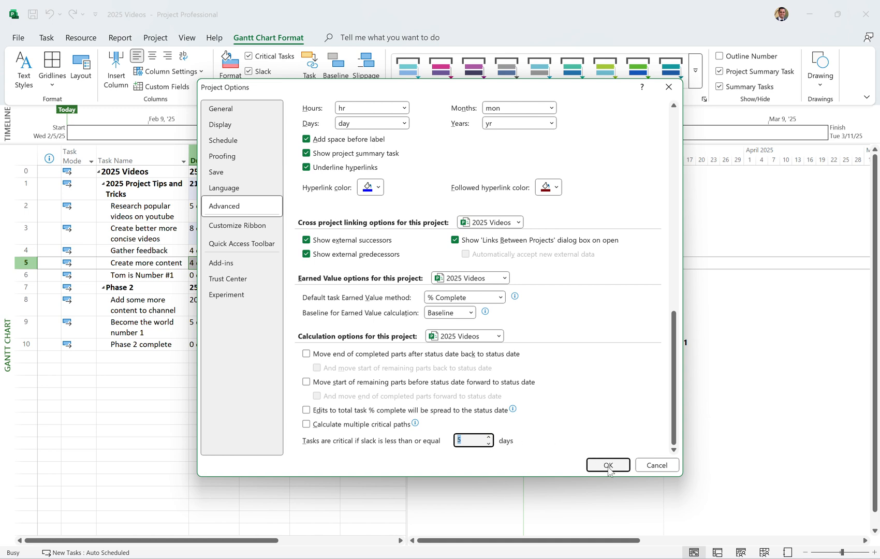
{"action": "left_click", "coordinate": [607, 465]}
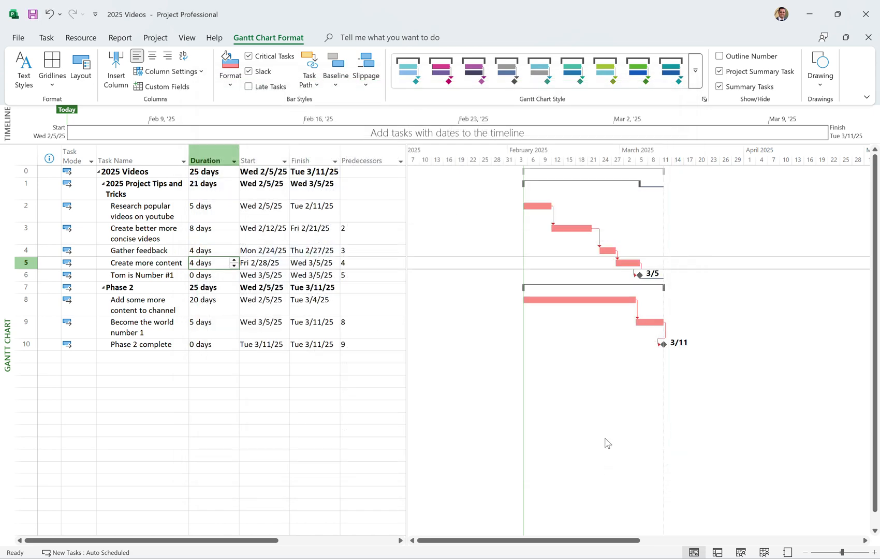
{"action": "mouse_move", "coordinate": [434, 223]}
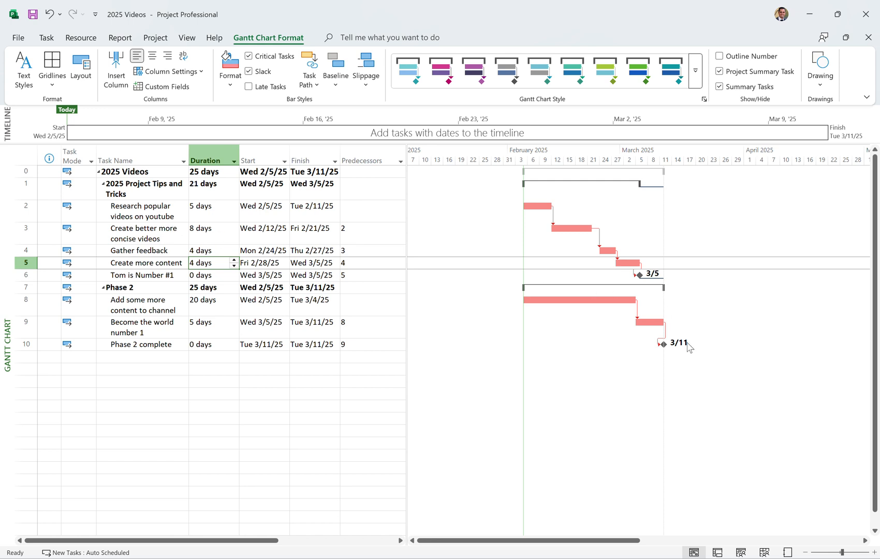
Set the duration of 'Create better more concise videos' to 6 days.
{"action": "left_click", "coordinate": [210, 232]}
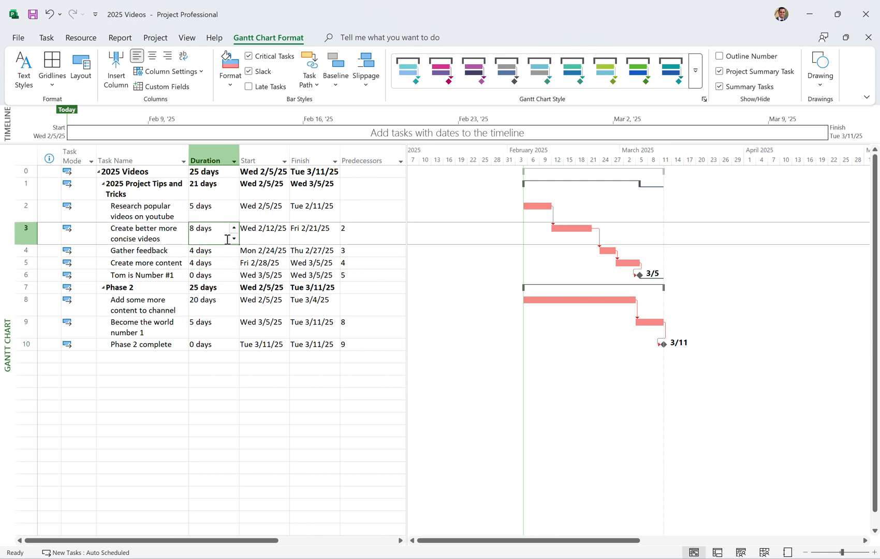
{"action": "type", "text": "6 days"}
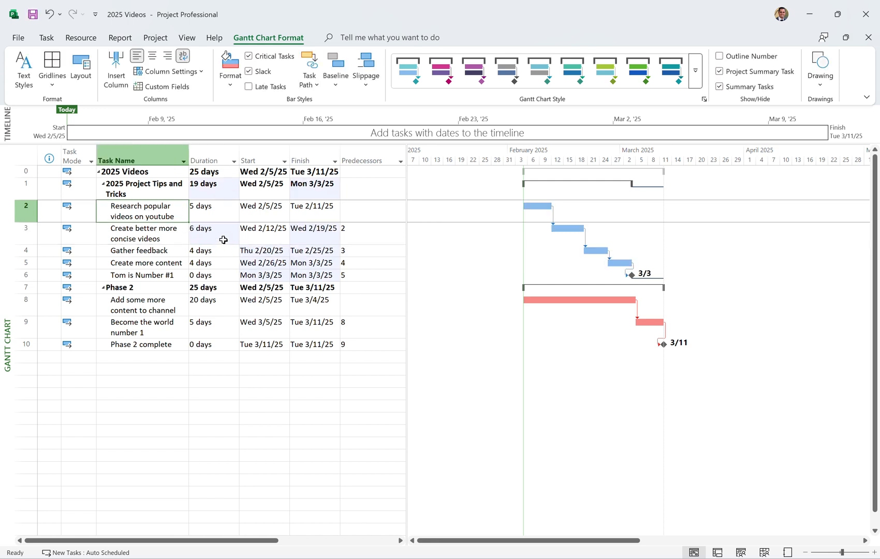
{"action": "mouse_move", "coordinate": [593, 332]}
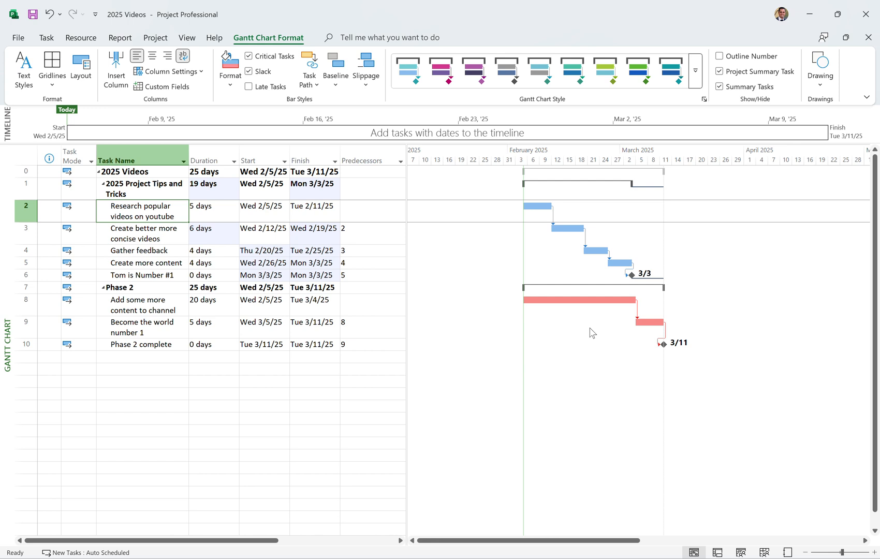
{"action": "mouse_move", "coordinate": [516, 59]}
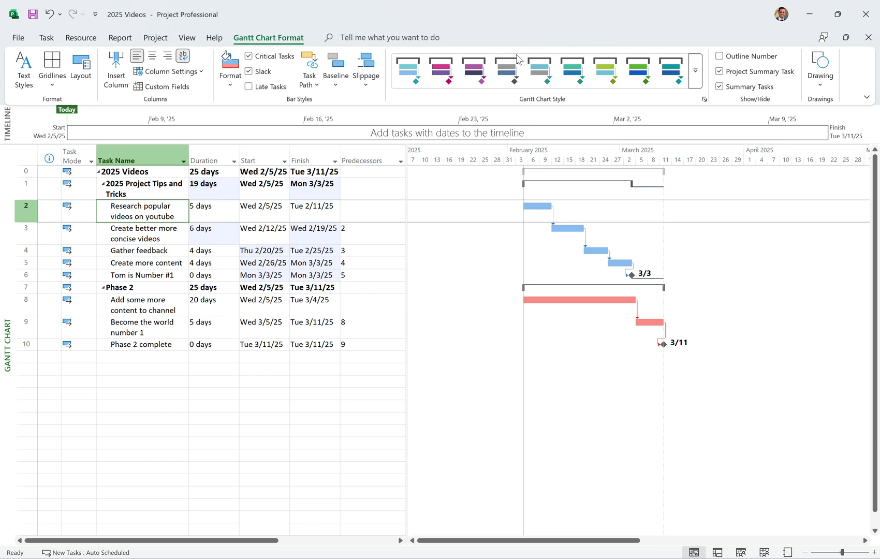